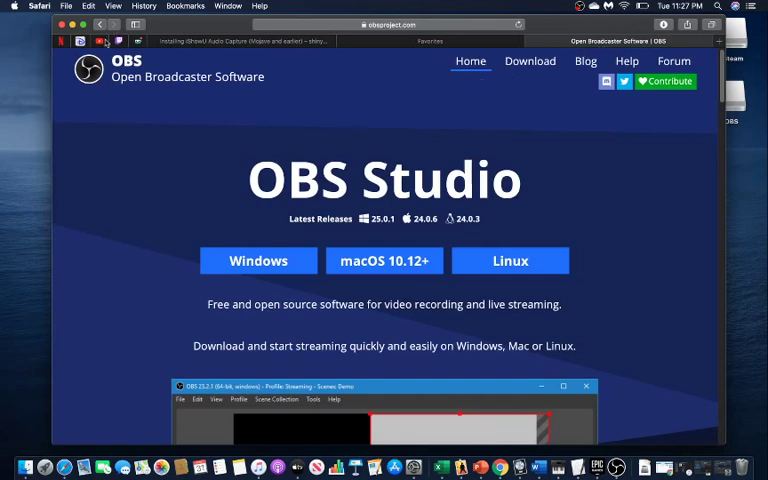
pyautogui.moveTo(140, 104)
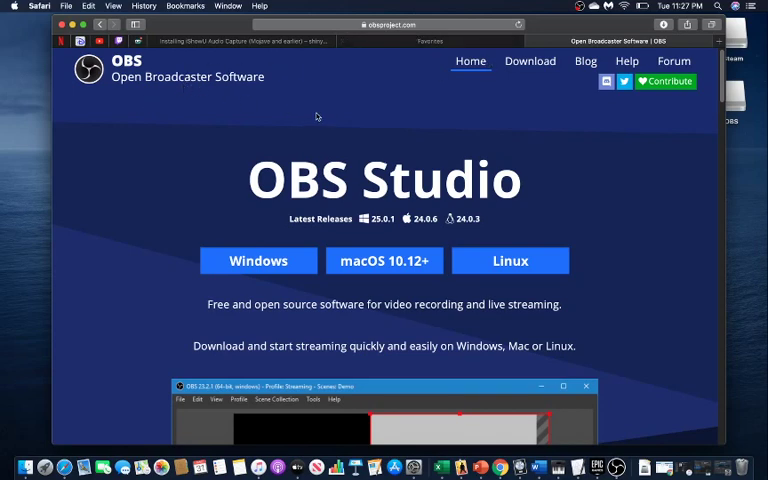
pyautogui.moveTo(262, 260)
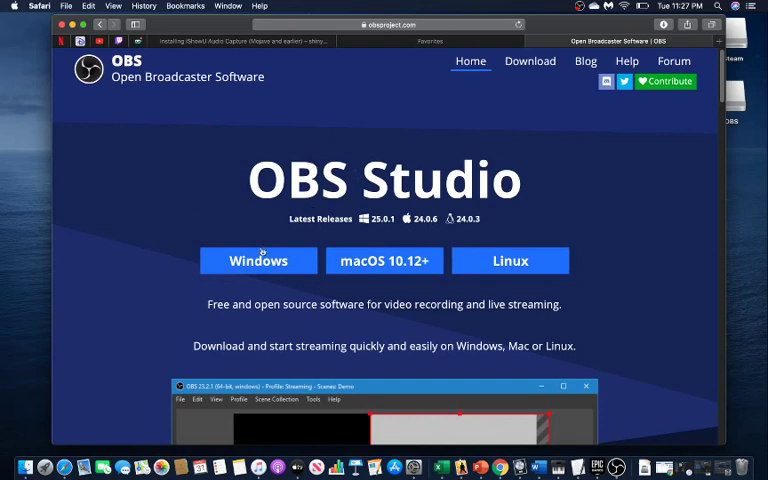
pyautogui.moveTo(504, 220)
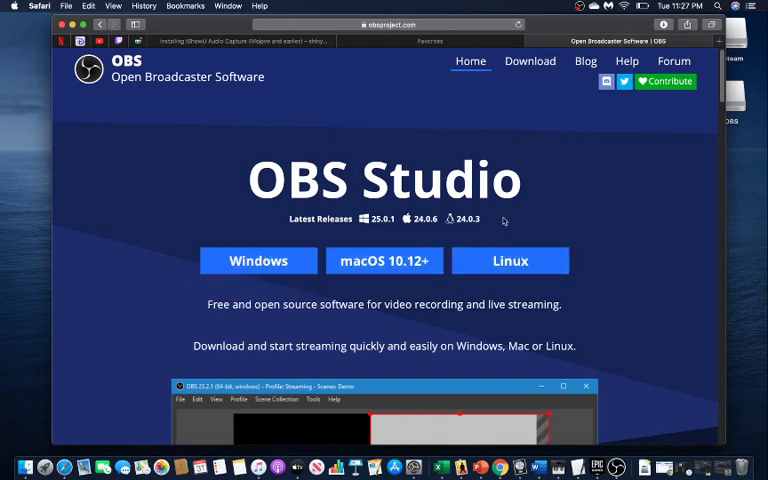
pyautogui.moveTo(378, 232)
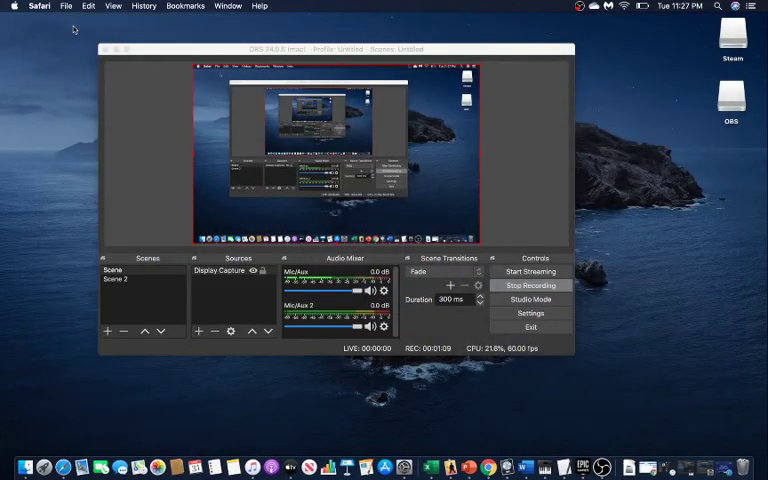
pyautogui.moveTo(276, 108)
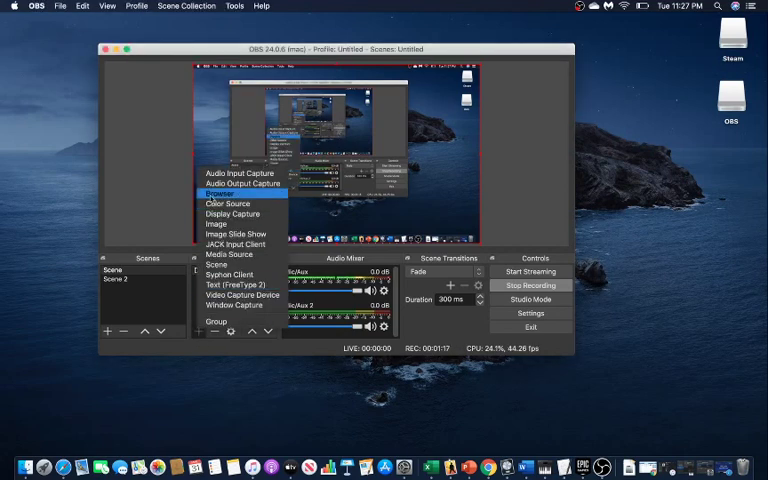
pyautogui.moveTo(220, 192)
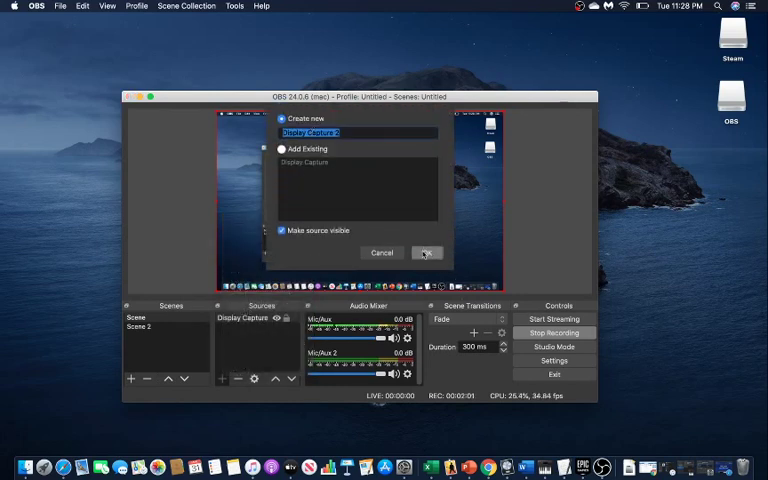
# Cancel the Create/Select Source dialog without adding a new source.
pyautogui.click(428, 252)
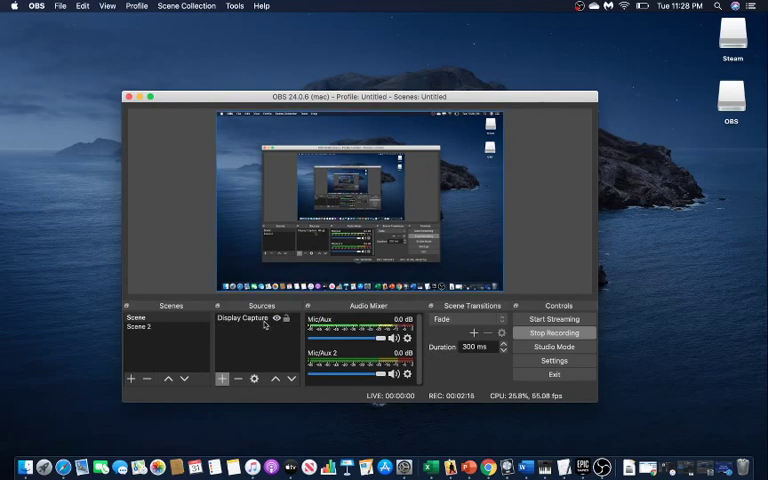
pyautogui.click(240, 316)
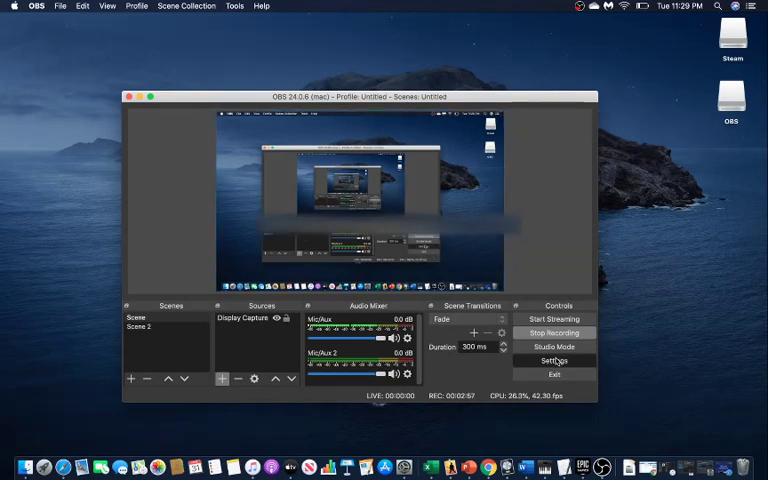
# Review the Output page's bitrate and encoder in Settings, then move to the Audio page.
pyautogui.click(554, 360)
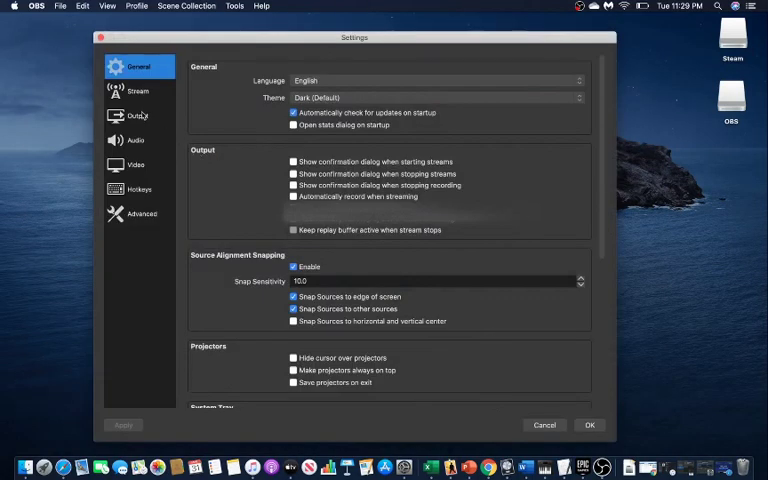
pyautogui.click(136, 116)
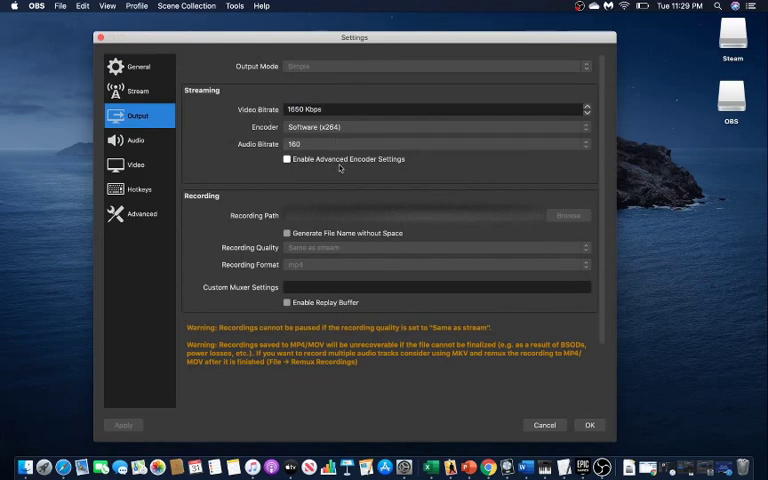
pyautogui.moveTo(302, 238)
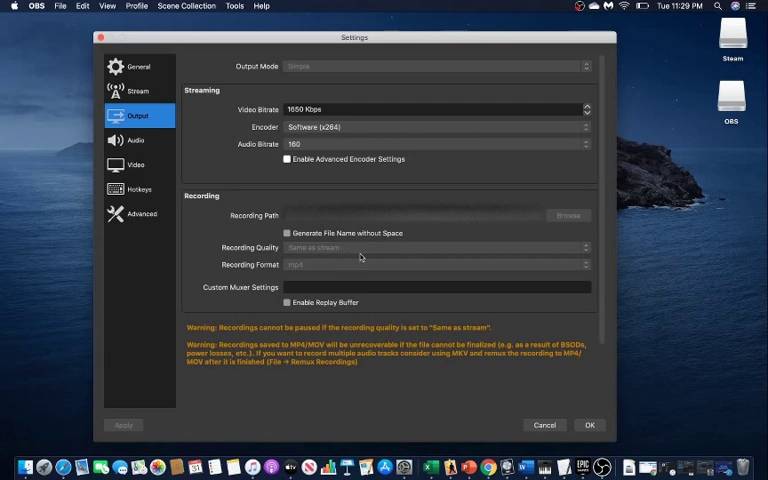
pyautogui.moveTo(420, 252)
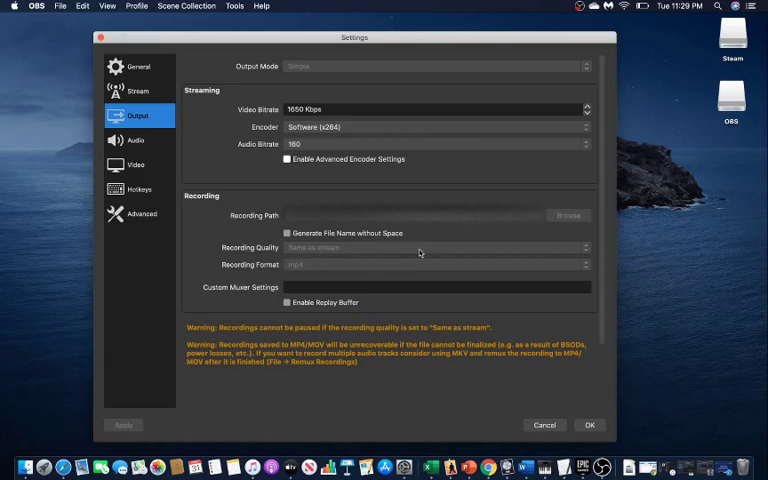
pyautogui.moveTo(348, 256)
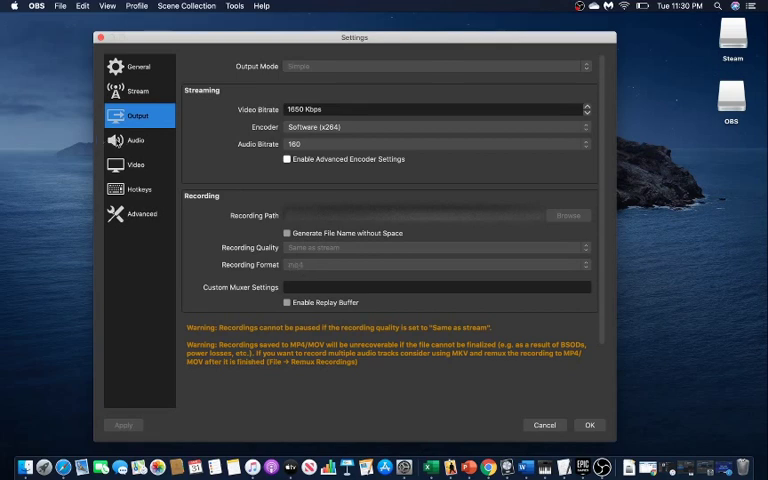
pyautogui.click(136, 140)
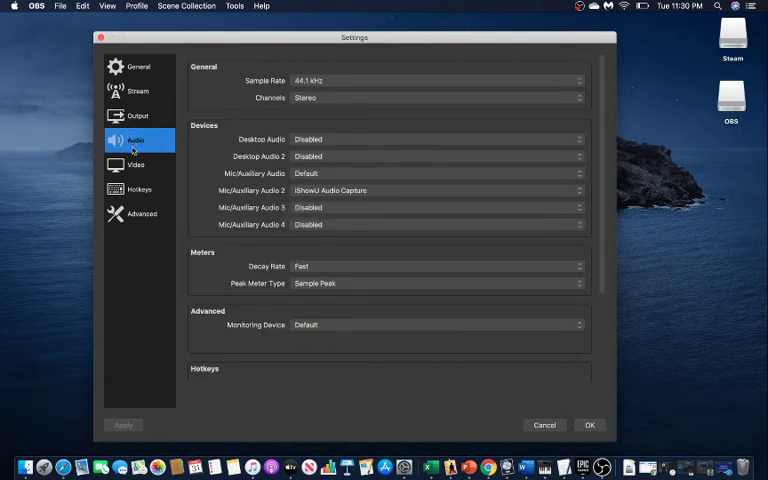
# Review the Video, General and Audio settings pages and close Settings with OK, unchanged.
pyautogui.click(136, 164)
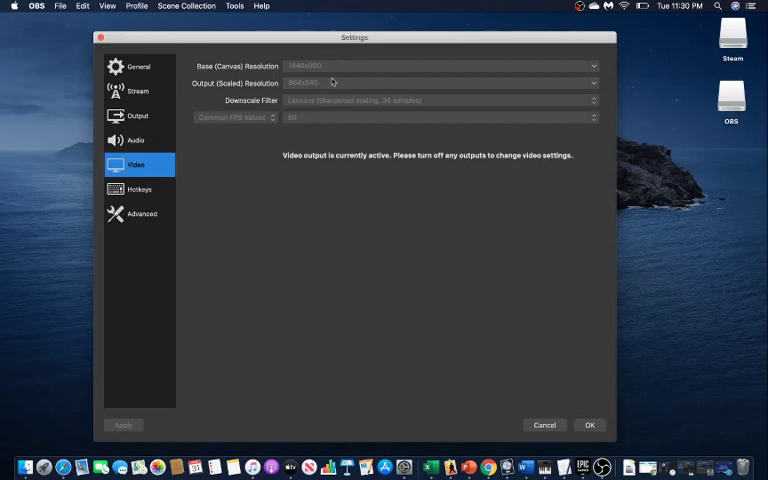
pyautogui.moveTo(320, 72)
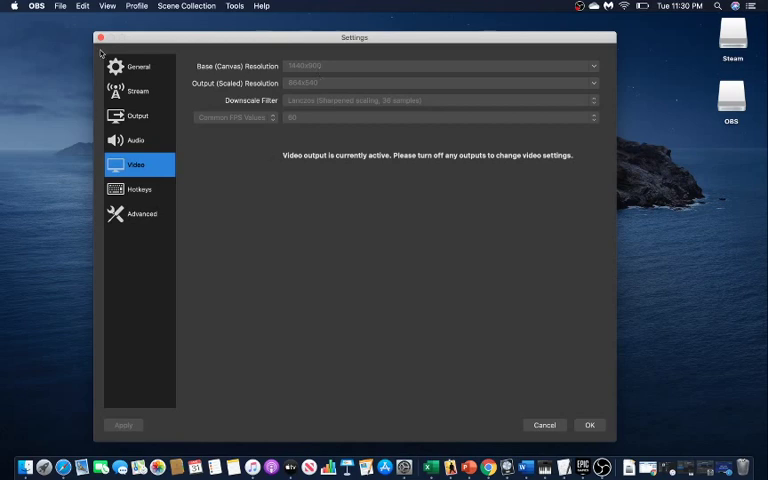
pyautogui.click(544, 424)
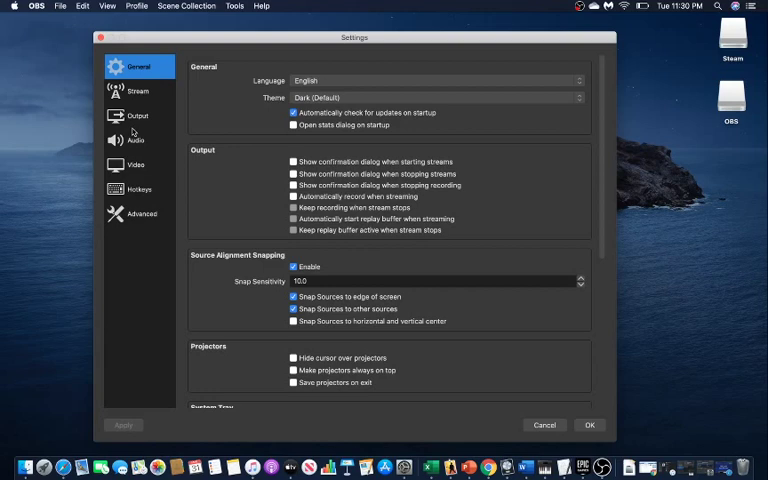
pyautogui.click(136, 140)
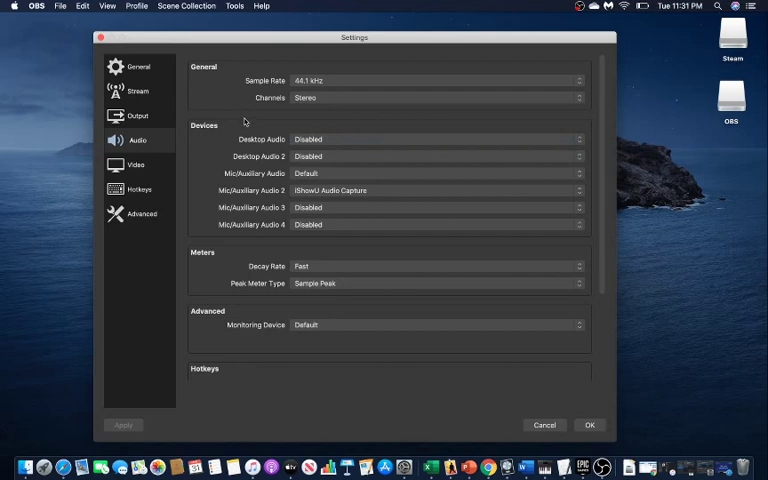
pyautogui.click(544, 424)
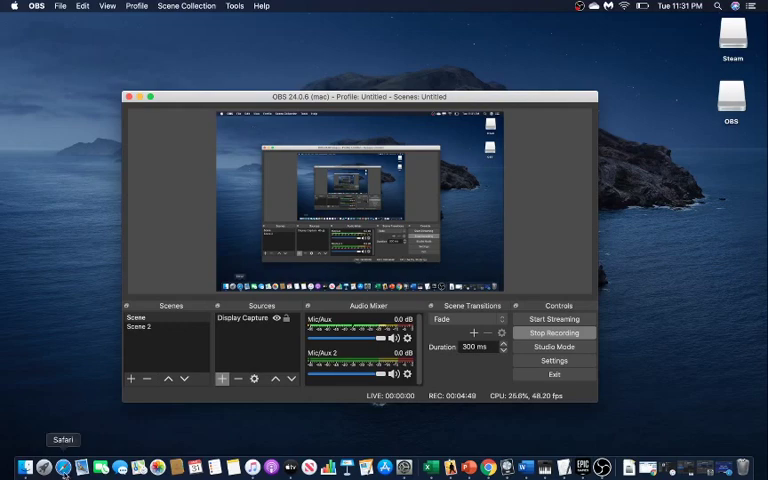
# Return to Safari and expand the YouTube tutorial's description to reveal the shinywhitebox link.
pyautogui.click(64, 440)
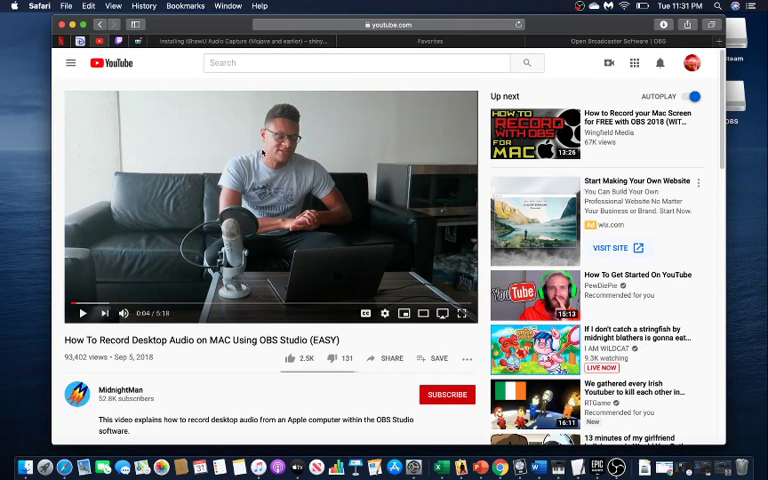
pyautogui.scroll(-3)
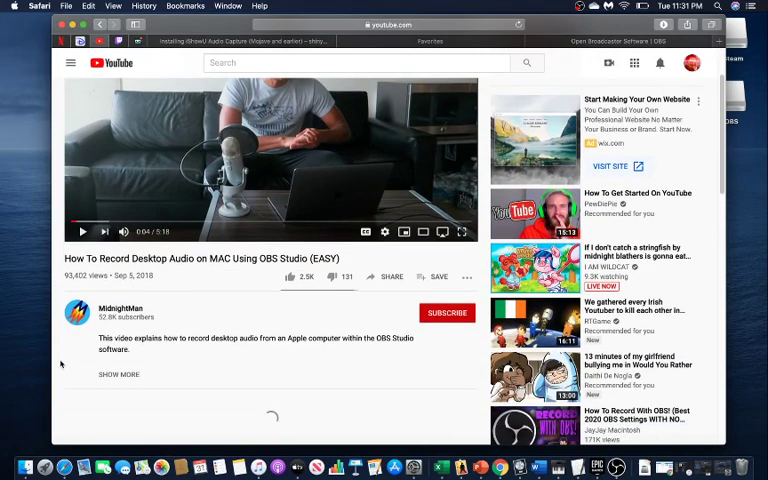
pyautogui.scroll(-3)
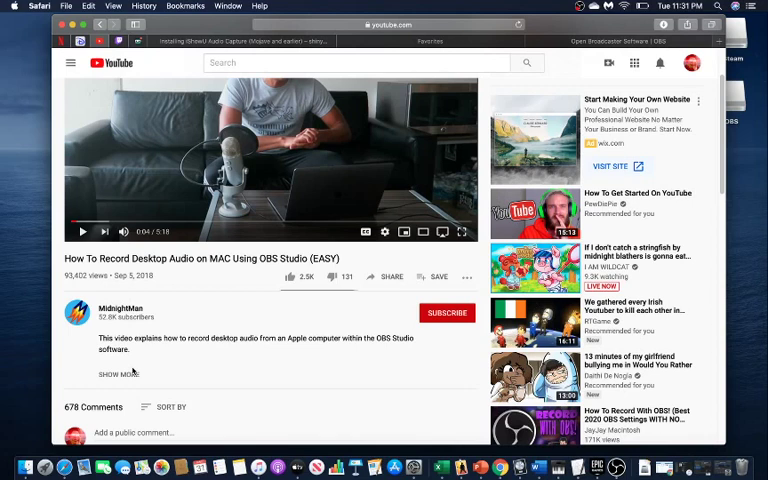
pyautogui.click(116, 372)
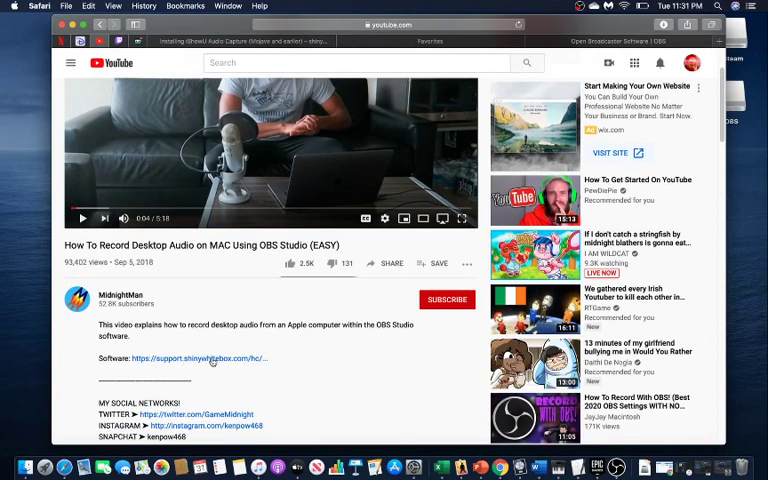
pyautogui.moveTo(270, 140)
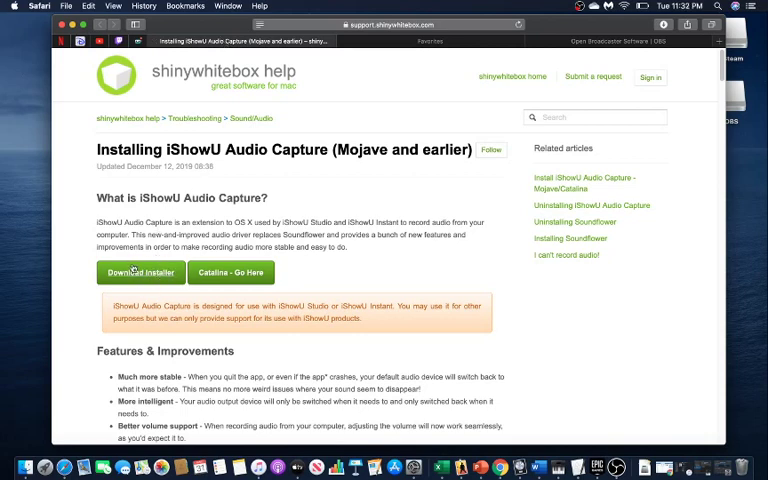
# Download the iShowU Audio Capture installer from the shinywhitebox page.
pyautogui.click(140, 272)
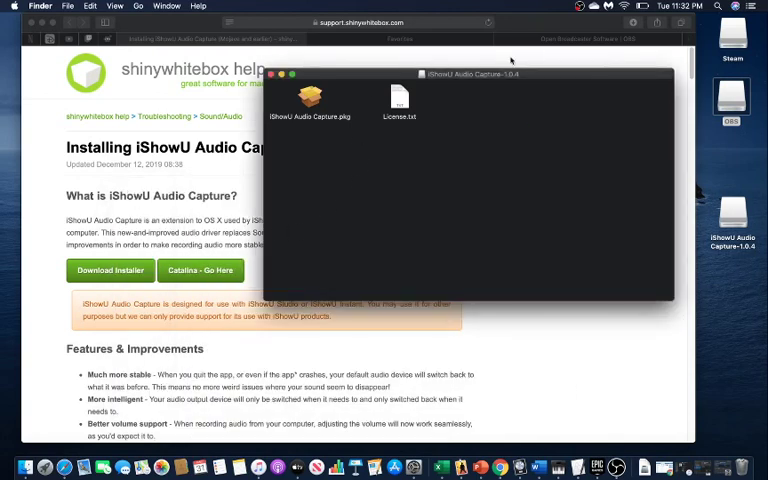
# Run the iShowU Audio Capture.pkg installer and permanently delete the downloaded disk image.
pyautogui.rightClick(310, 100)
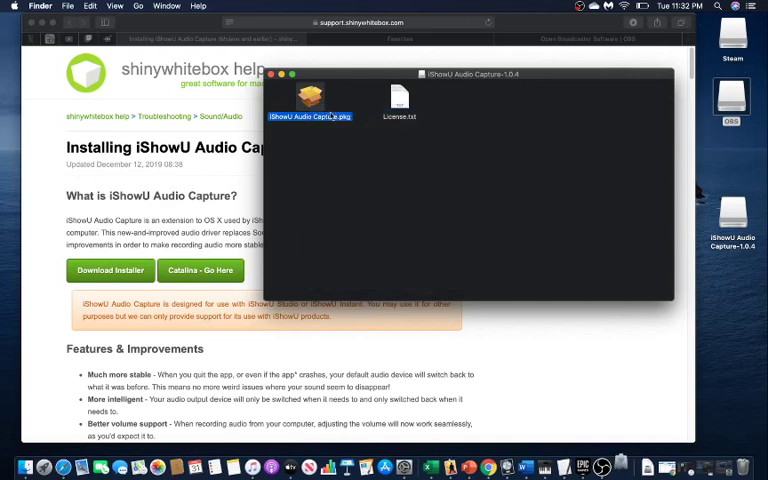
pyautogui.doubleClick(308, 100)
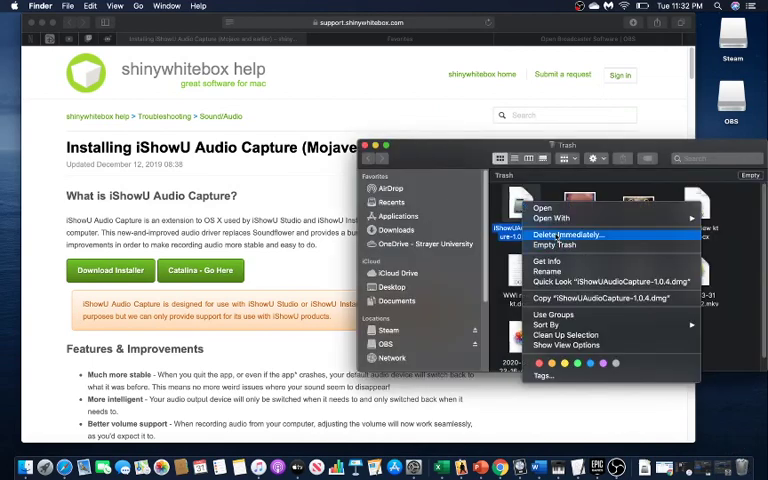
pyautogui.click(570, 234)
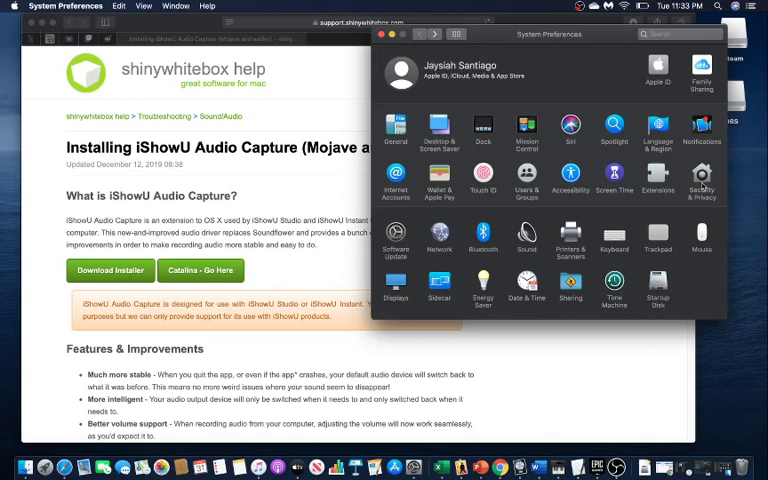
# Unlock the Security & Privacy General pane so app download sources can be changed.
pyautogui.click(700, 184)
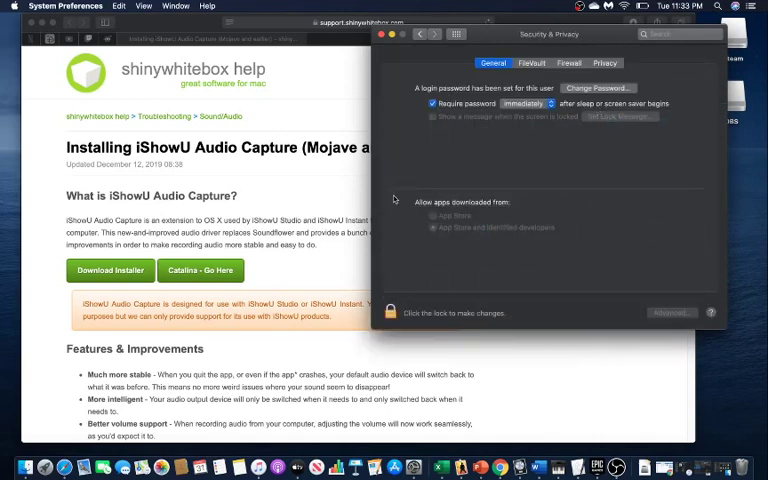
pyautogui.moveTo(544, 162)
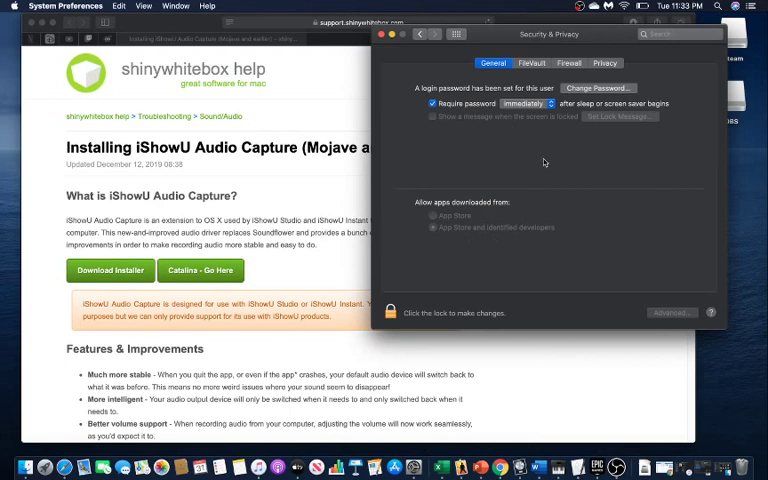
pyautogui.moveTo(486, 318)
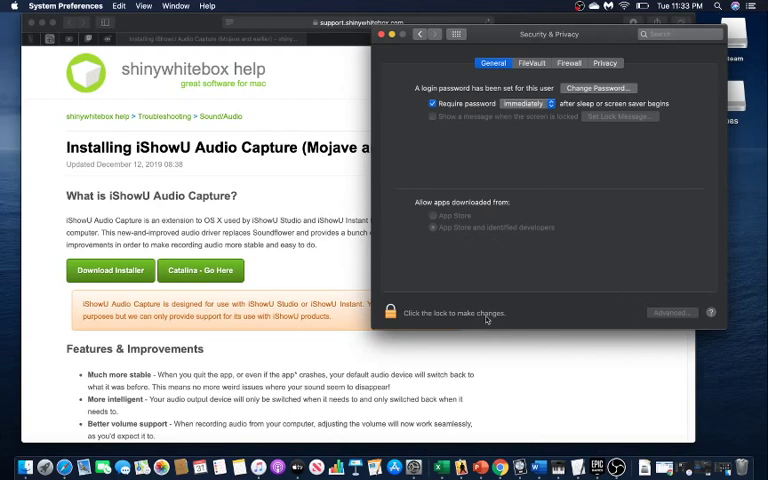
pyautogui.moveTo(464, 320)
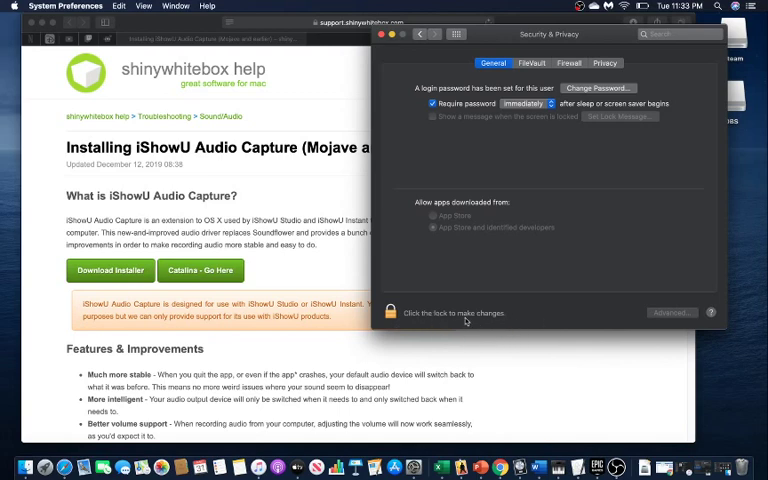
pyautogui.click(390, 312)
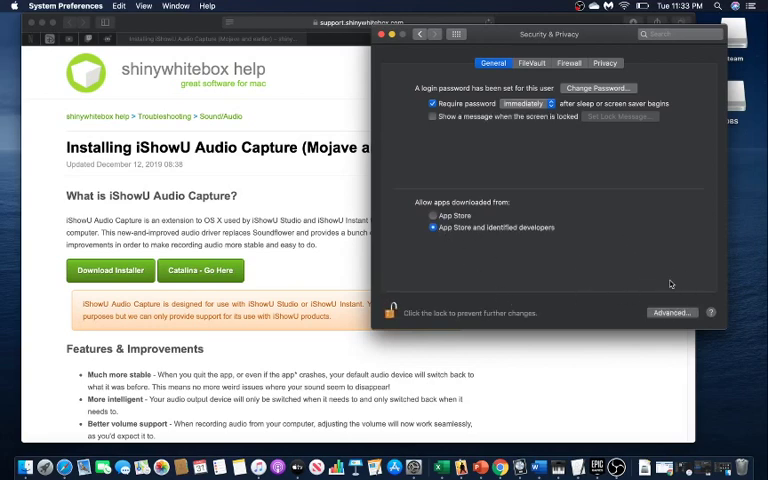
pyautogui.moveTo(640, 278)
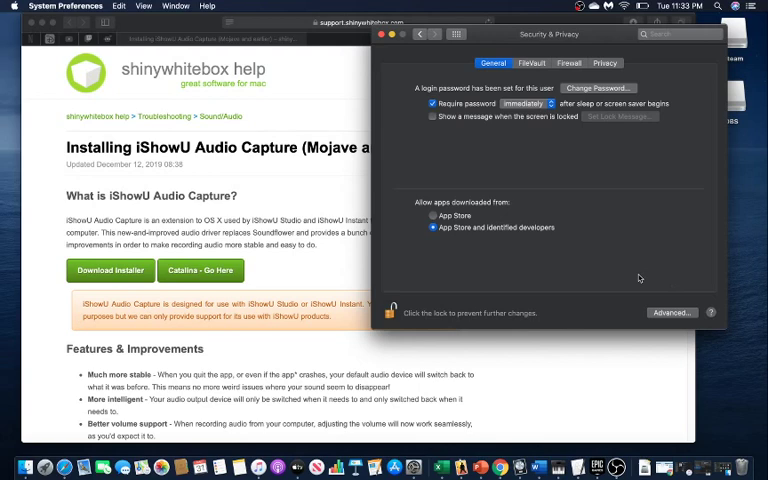
pyautogui.moveTo(468, 166)
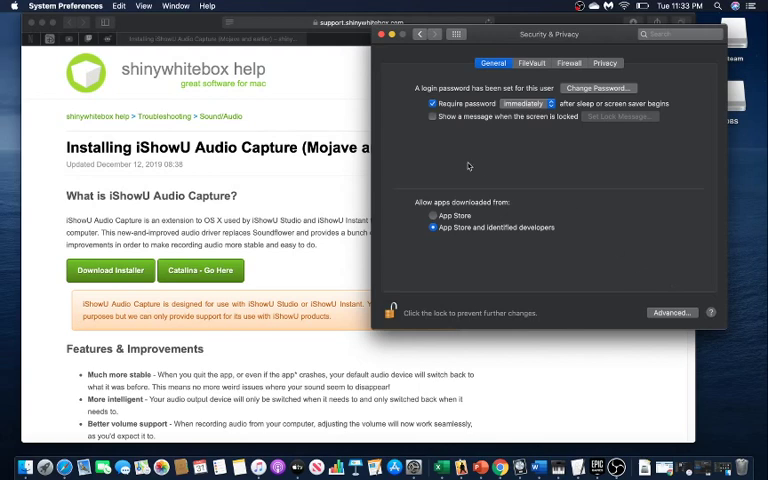
pyautogui.moveTo(468, 166)
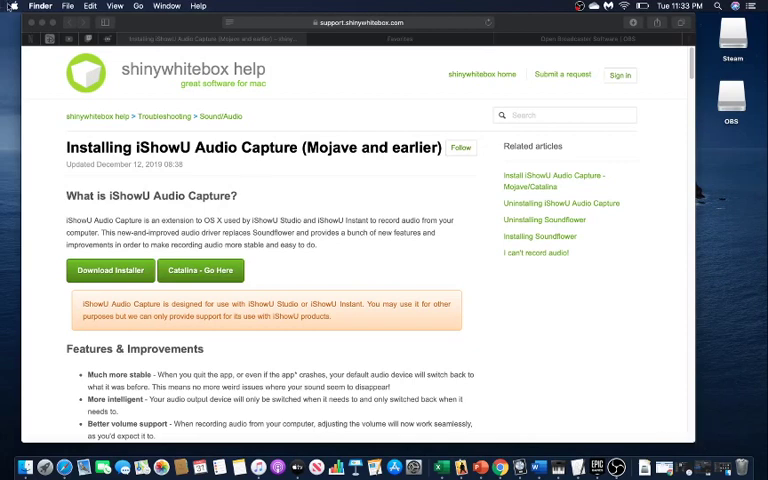
# Launch Audio MIDI Setup from the Apple menu via Utilities.
pyautogui.click(8, 4)
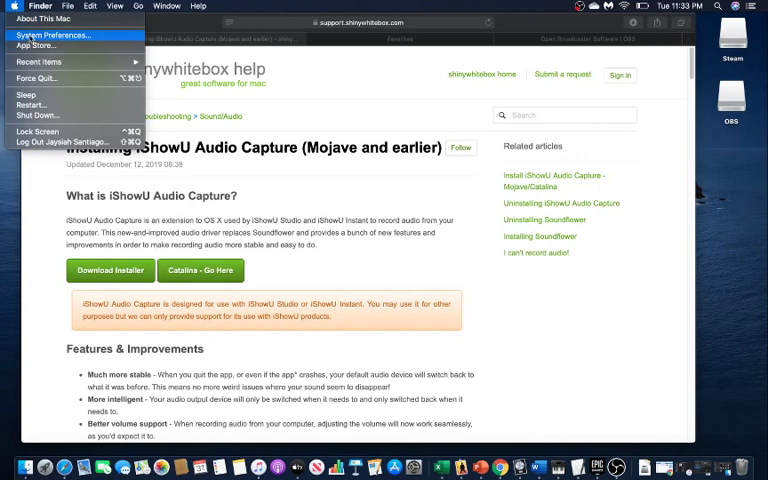
pyautogui.click(54, 36)
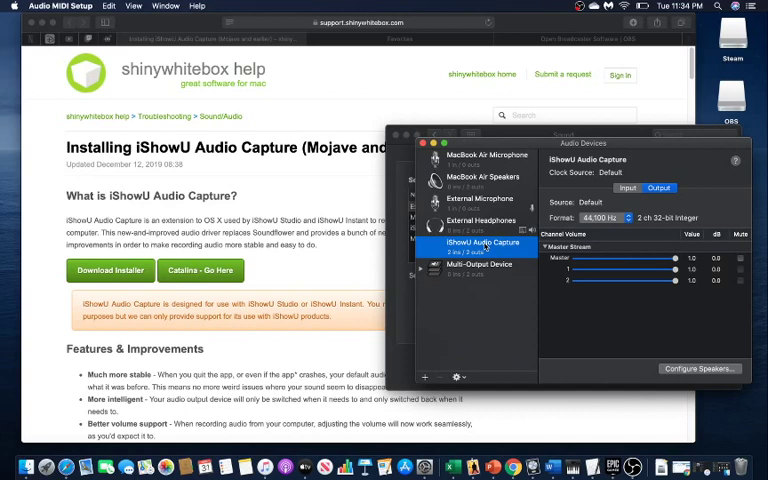
# Add a Multi-Output Device with iShowU Audio Capture as master device and a chosen sample rate.
pyautogui.click(424, 376)
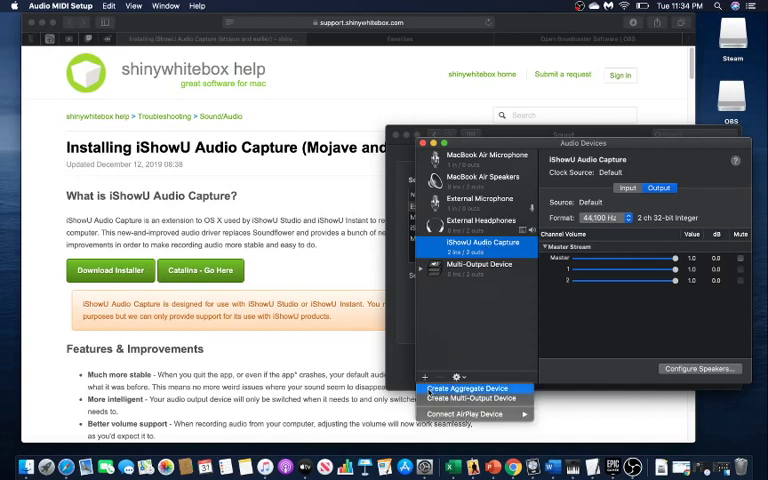
pyautogui.click(478, 398)
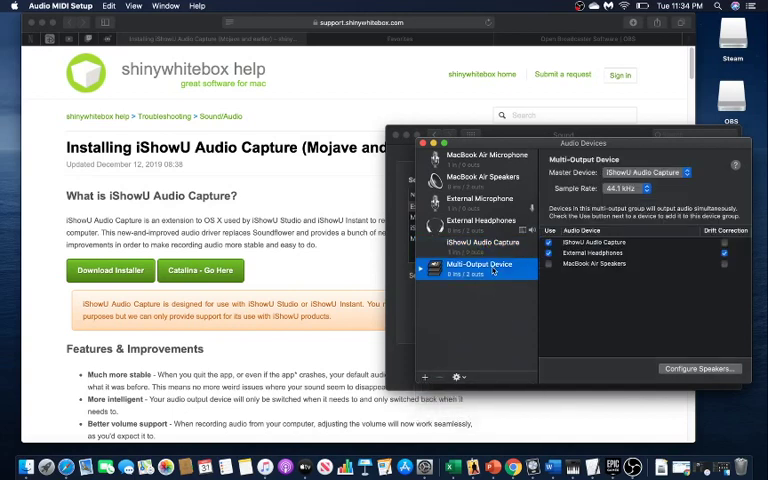
pyautogui.click(644, 172)
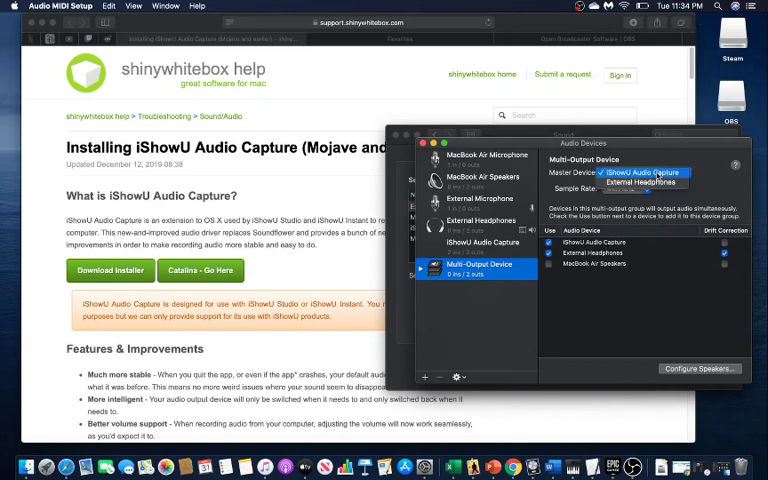
pyautogui.click(644, 172)
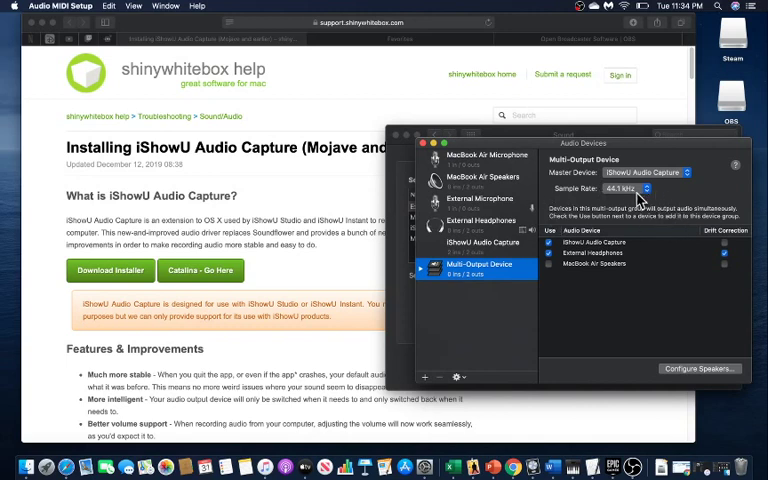
pyautogui.click(644, 188)
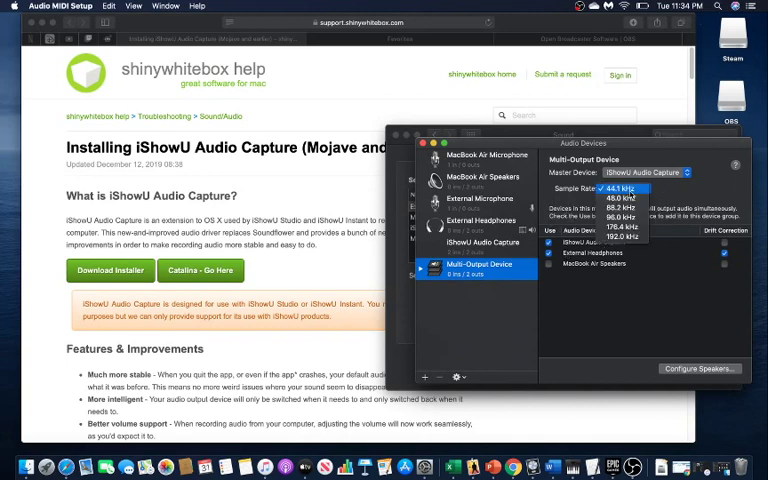
pyautogui.click(616, 188)
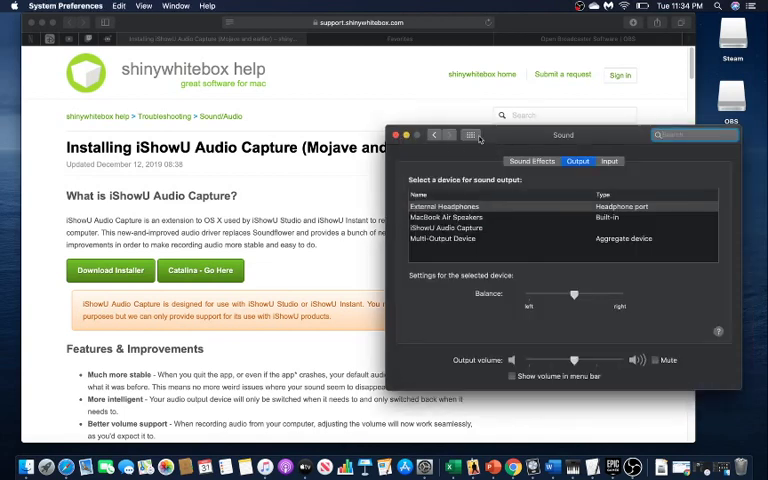
pyautogui.moveTo(468, 170)
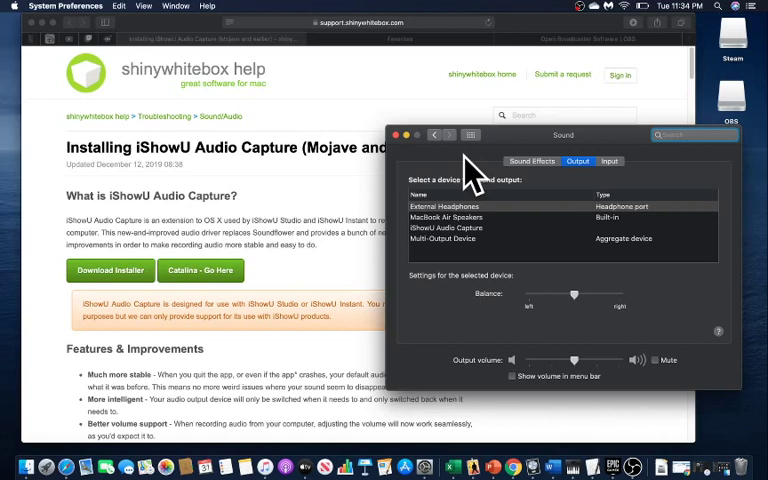
pyautogui.click(12, 6)
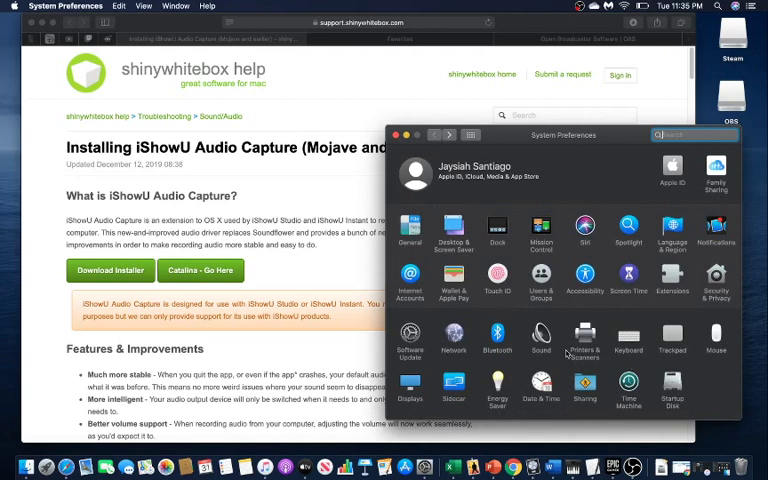
pyautogui.click(540, 338)
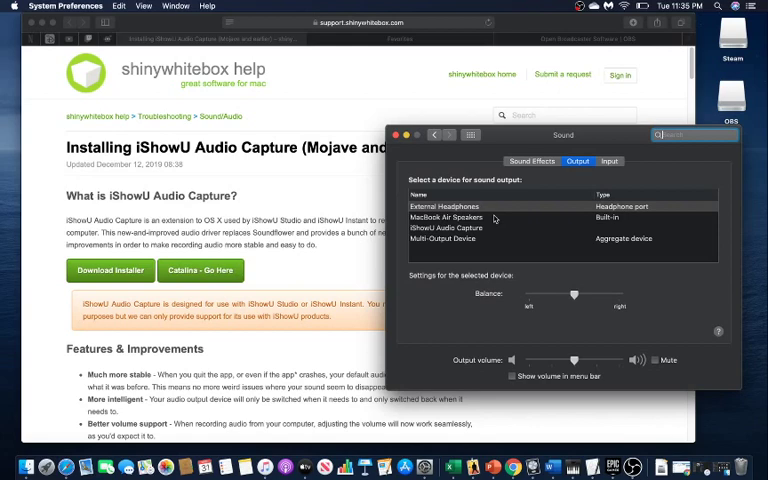
pyautogui.click(442, 240)
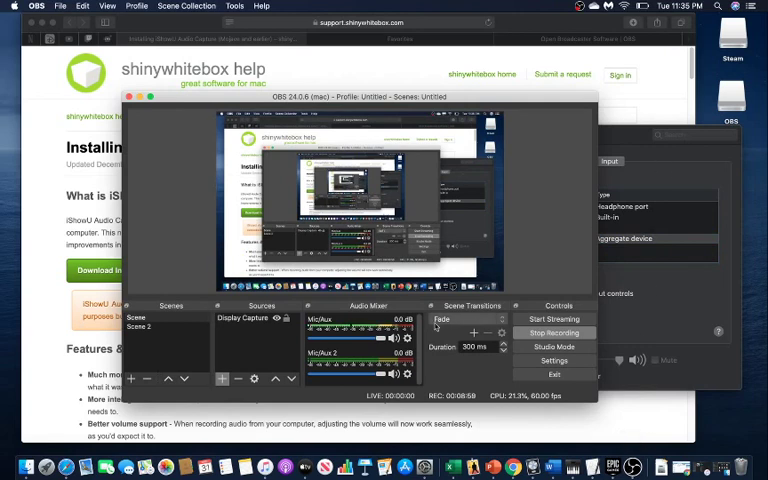
pyautogui.moveTo(488, 312)
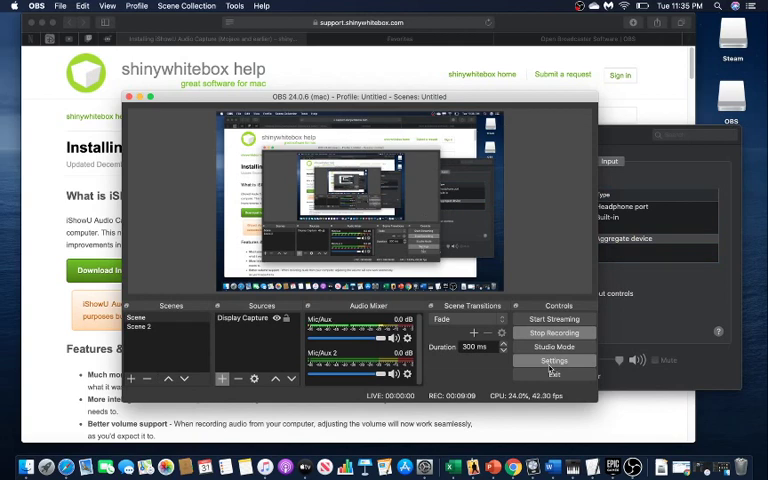
# Reopen OBS Settings and show the Audio device page.
pyautogui.click(554, 360)
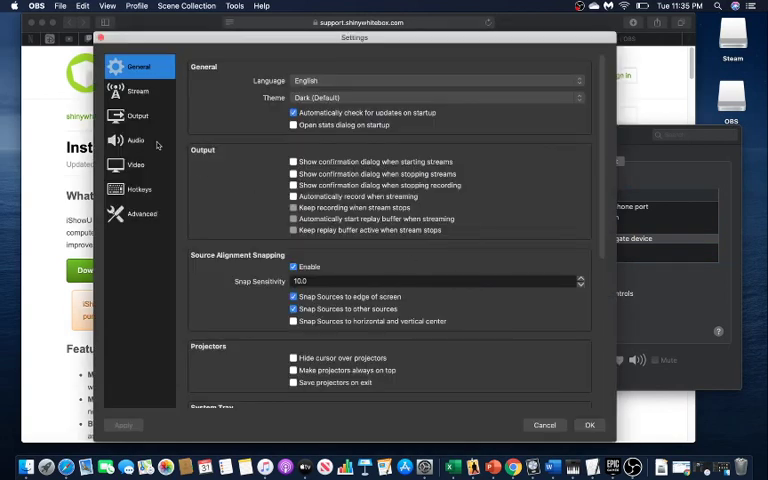
pyautogui.click(136, 140)
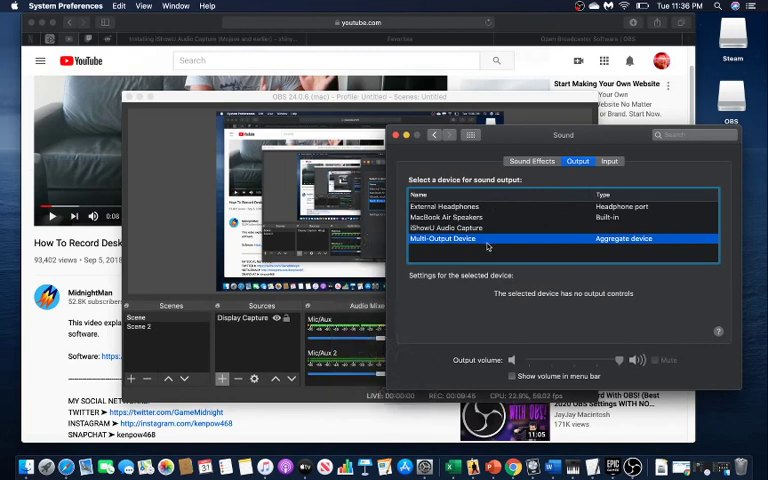
# Switch the macOS sound output from the Multi-Output Device back to External Headphones.
pyautogui.click(456, 206)
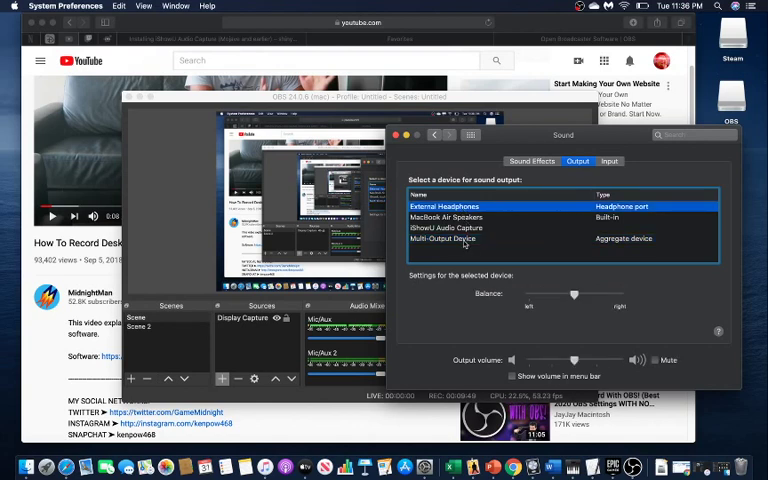
pyautogui.click(452, 238)
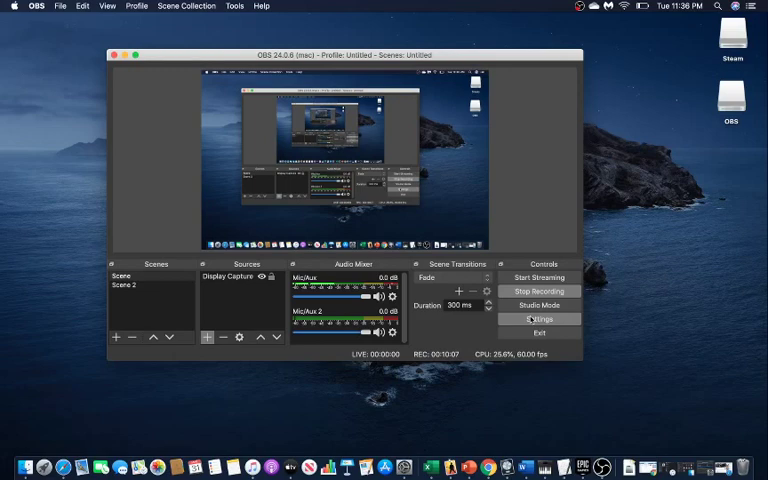
# Review OBS stream settings: Twitch service, Auto (Recommended) server, hidden stream key.
pyautogui.click(540, 320)
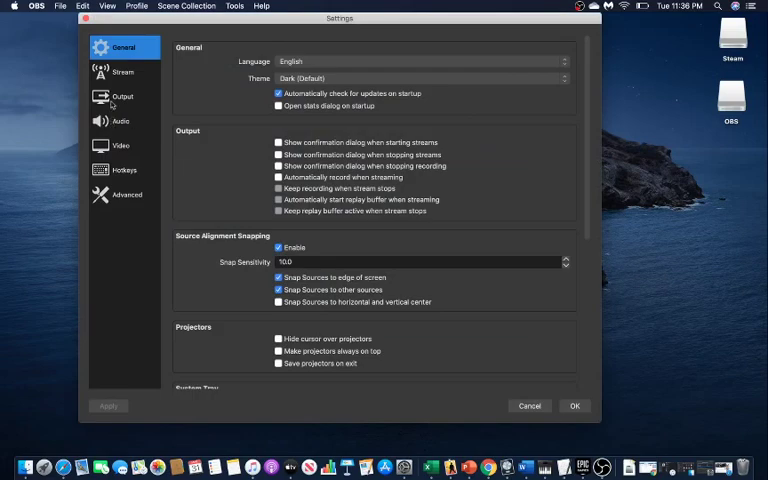
pyautogui.click(120, 96)
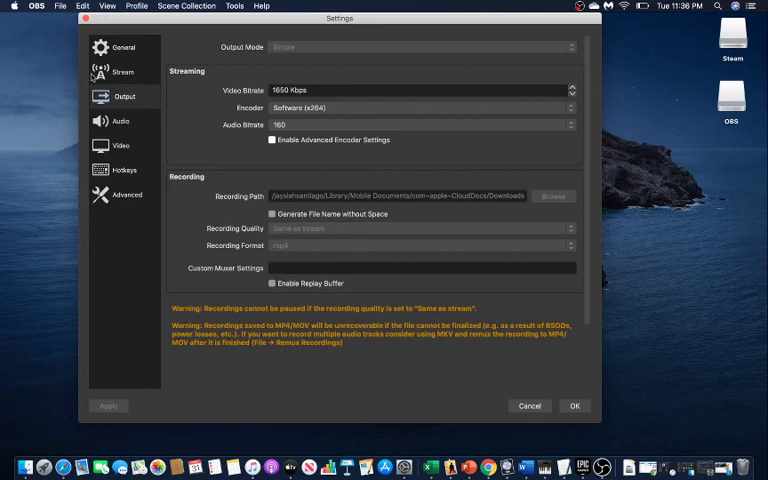
pyautogui.click(120, 72)
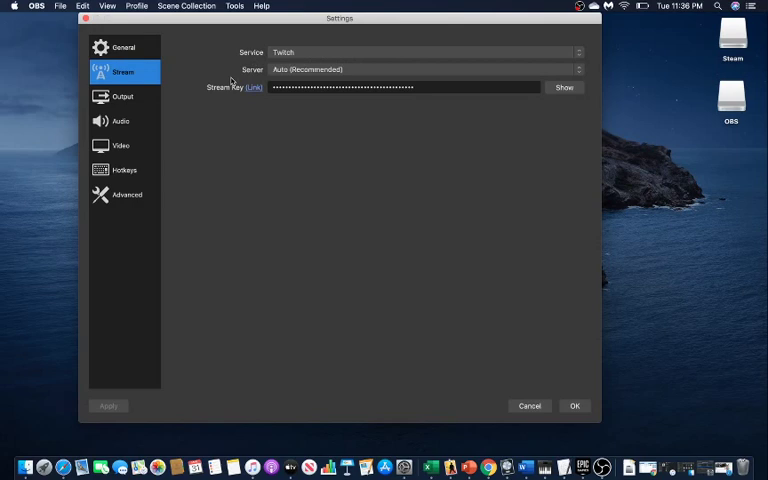
pyautogui.moveTo(468, 36)
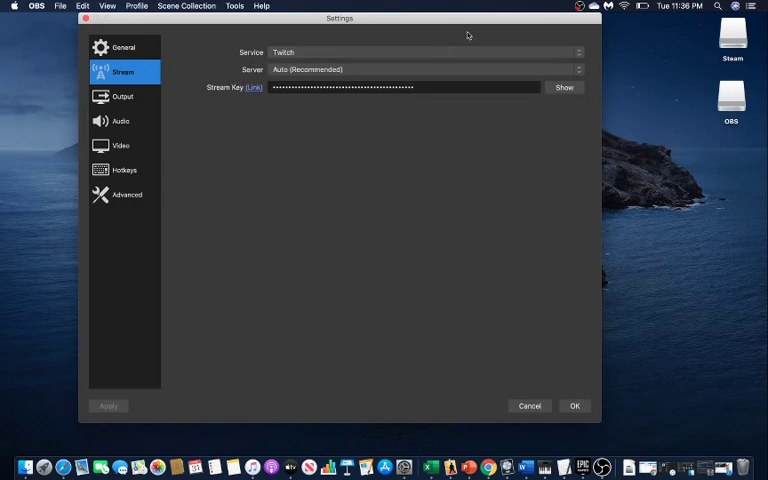